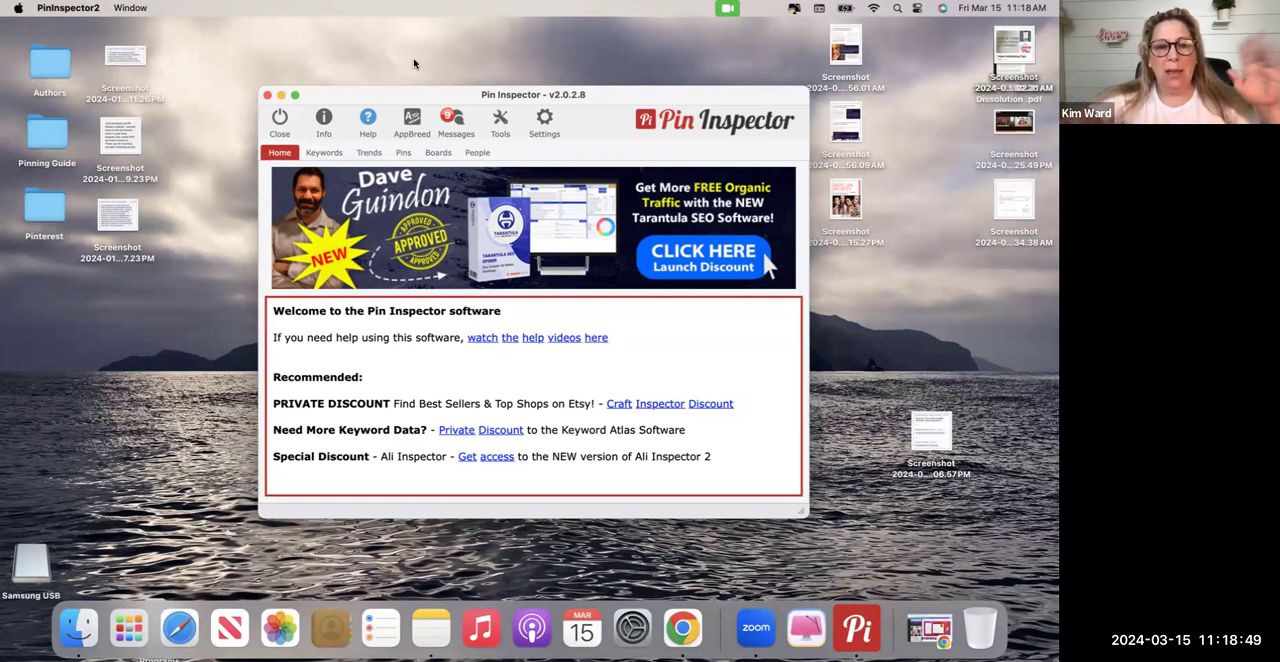
# - Switch to the Keywords section and focus the Seed keyword(s) field
pyautogui.click(324, 152)
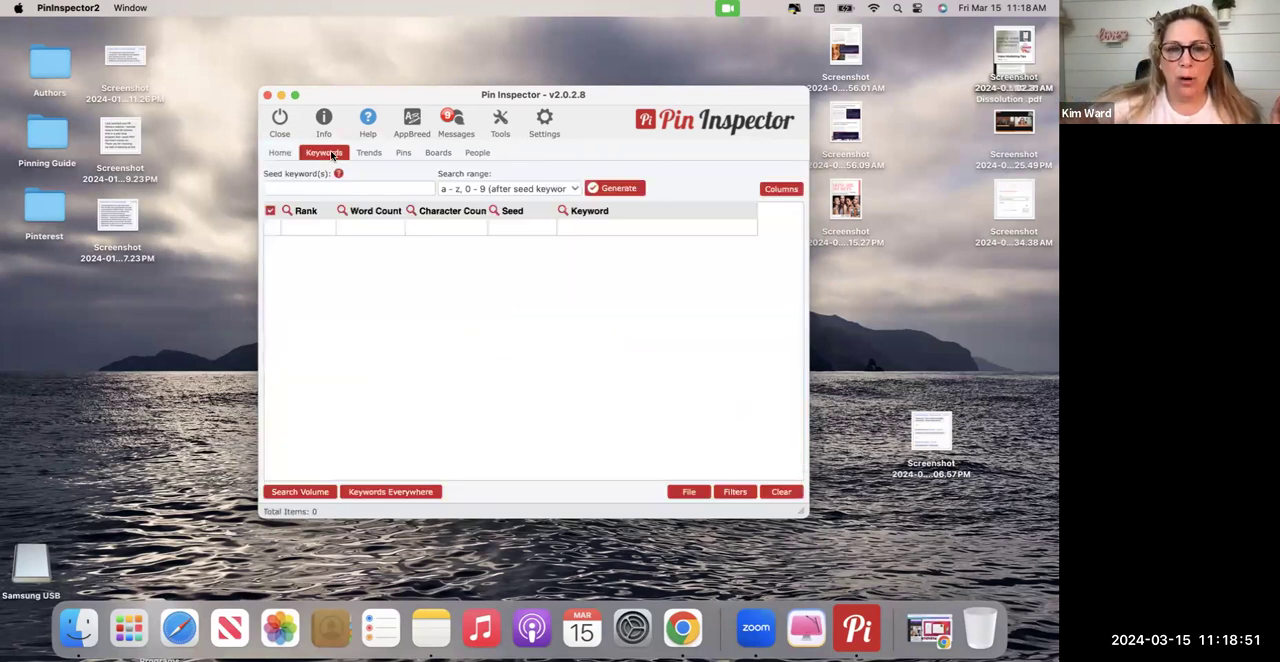
pyautogui.click(348, 188)
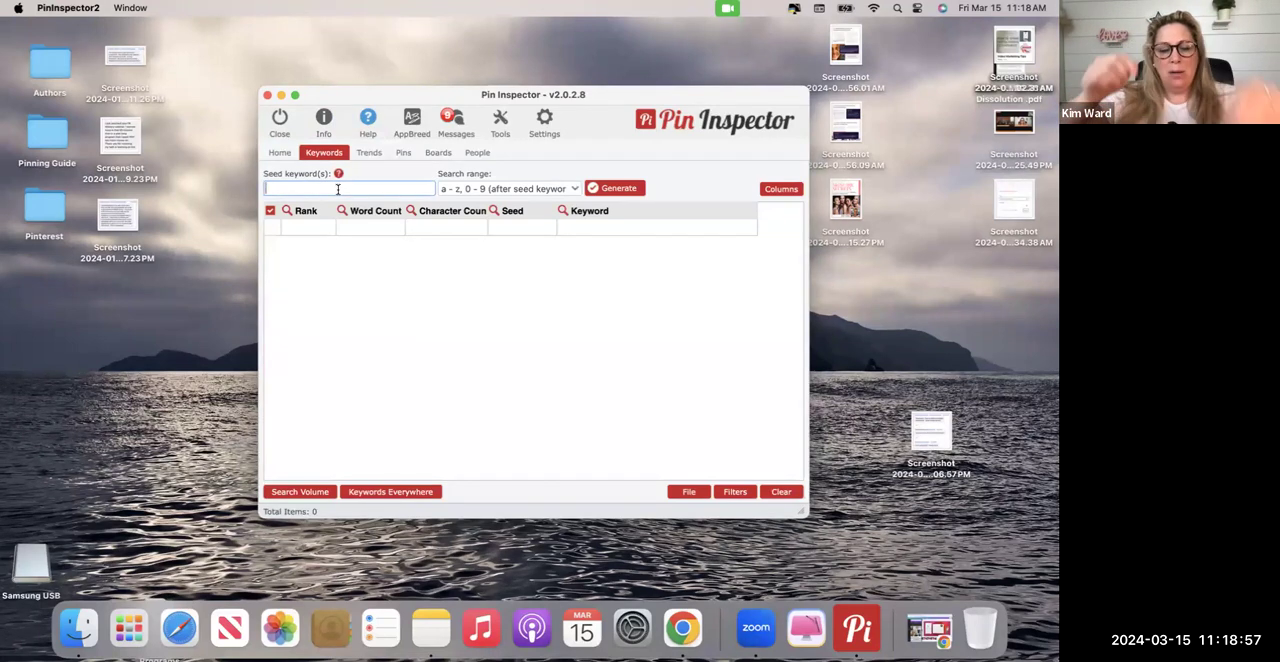
# - Enter the seed 'Digital Marketing' and start Generate to produce keyword ideas
pyautogui.write('D')
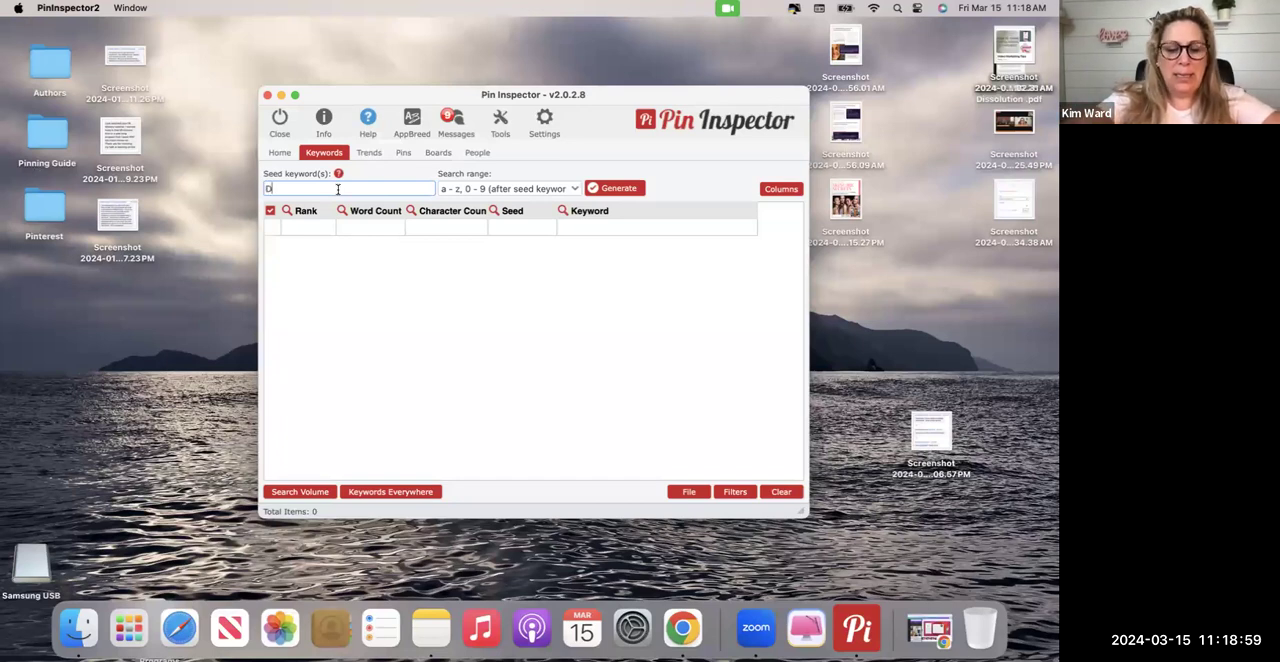
pyautogui.write('Digital Ma')
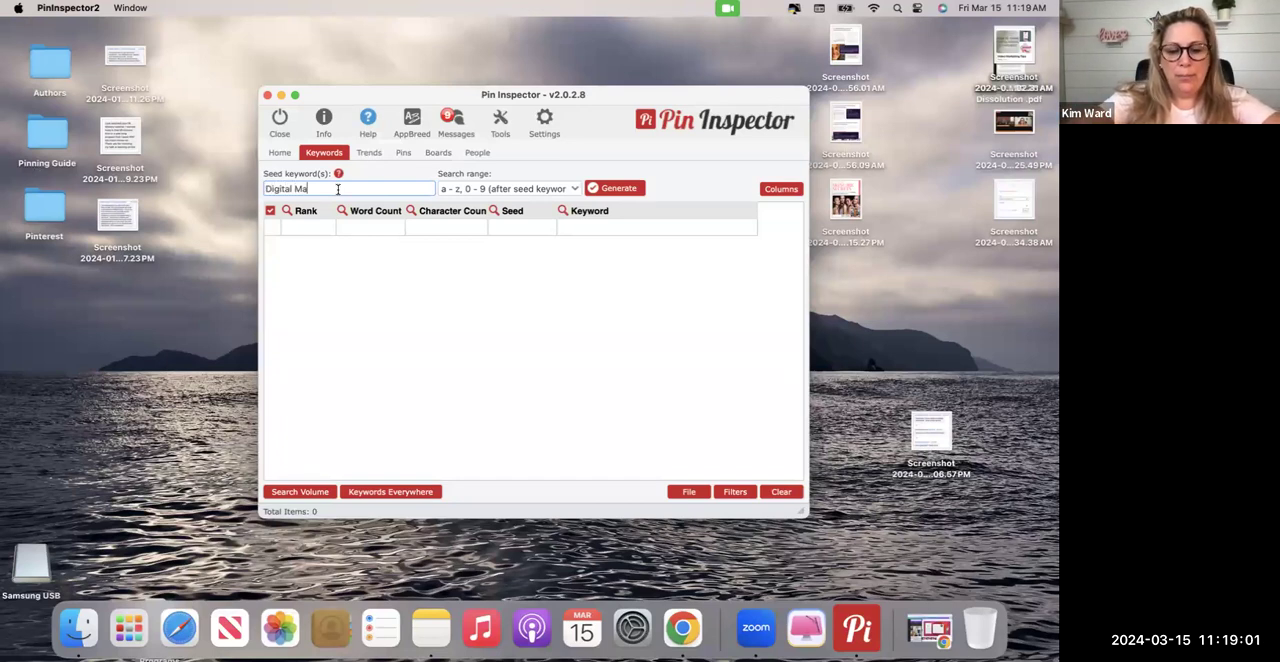
pyautogui.write('rketing')
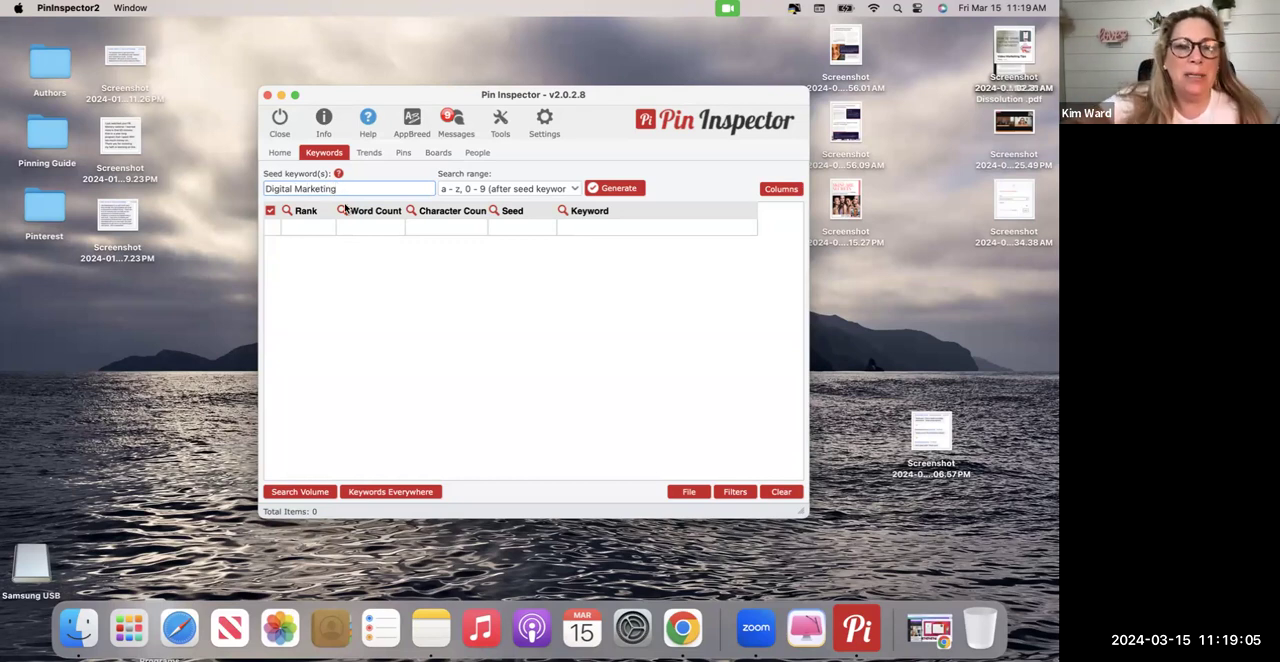
pyautogui.moveTo(564, 204)
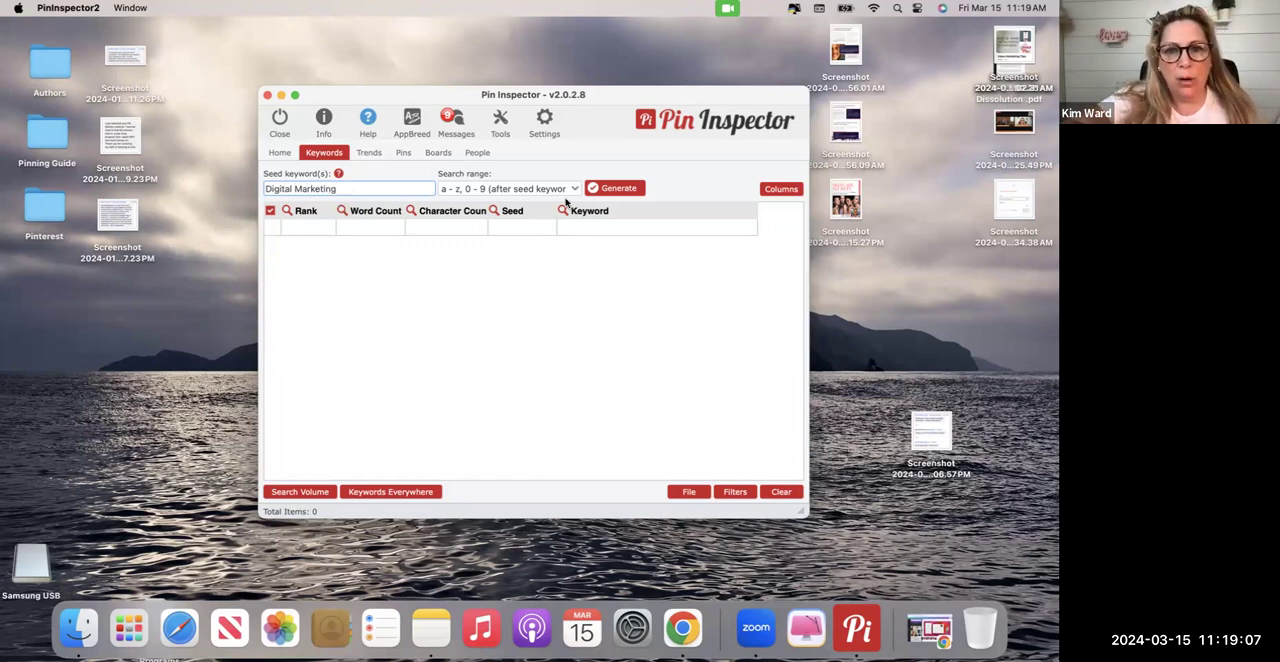
pyautogui.click(614, 188)
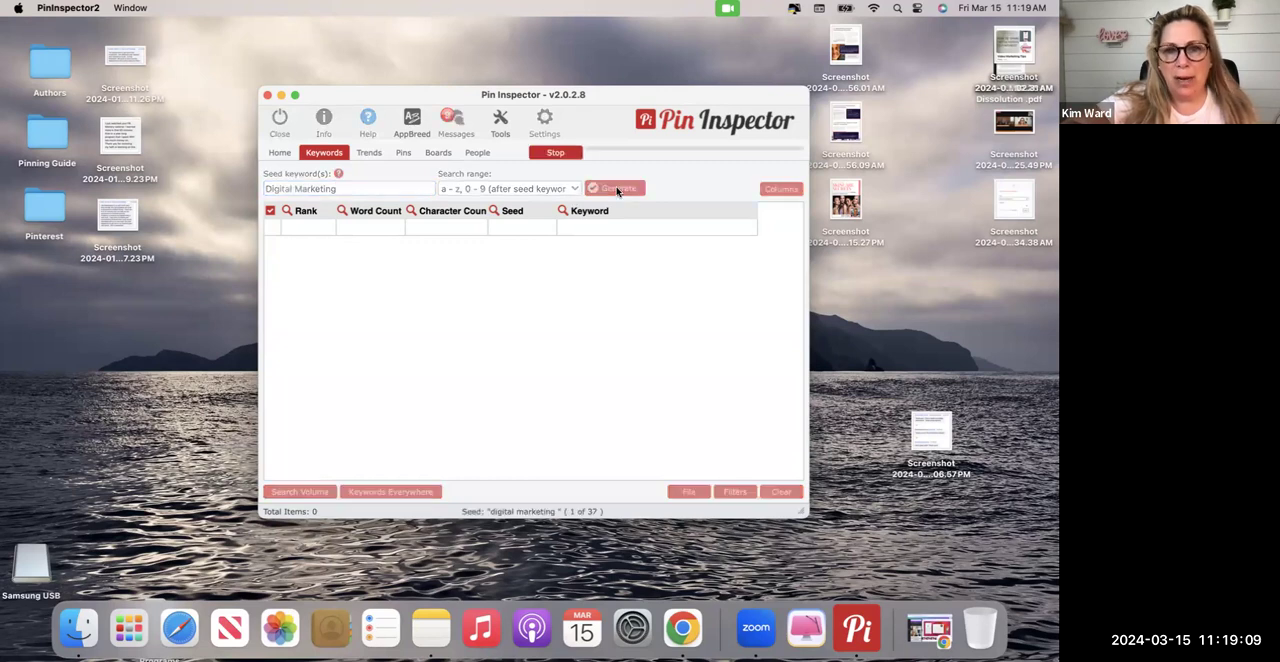
# - Let the Generate run complete, filling the table with the ranked digital marketing keywords
pyautogui.click(614, 188)
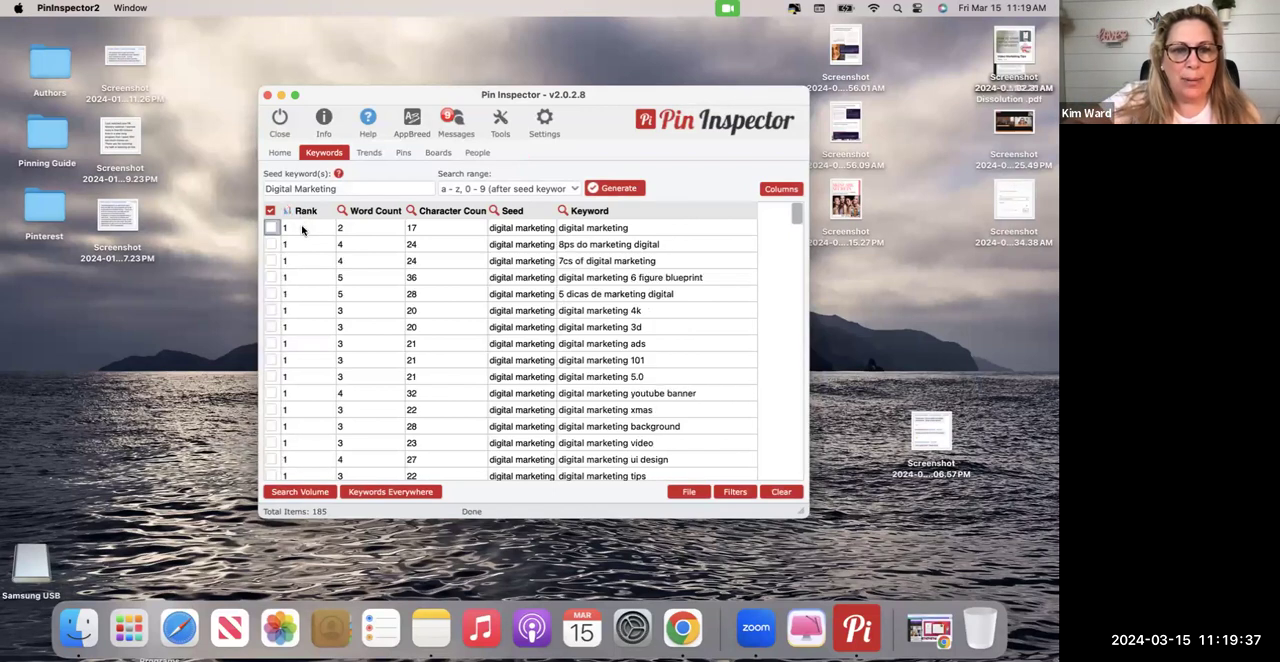
pyautogui.scroll(-3)
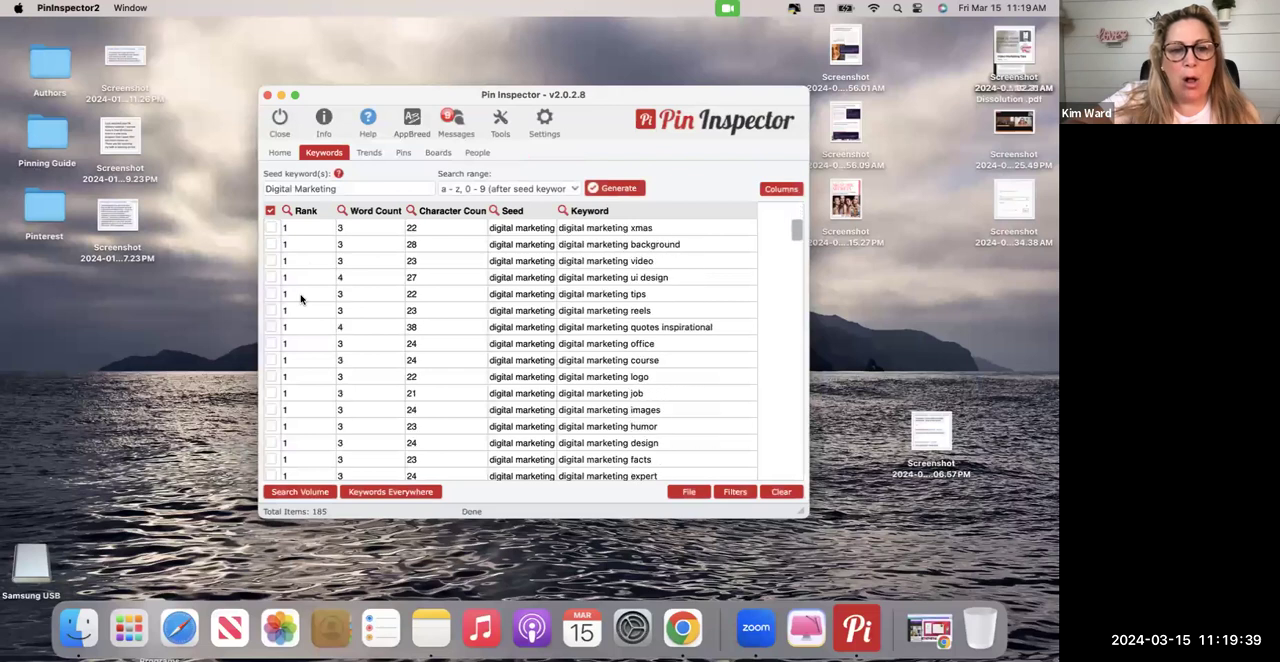
pyautogui.scroll(-3)
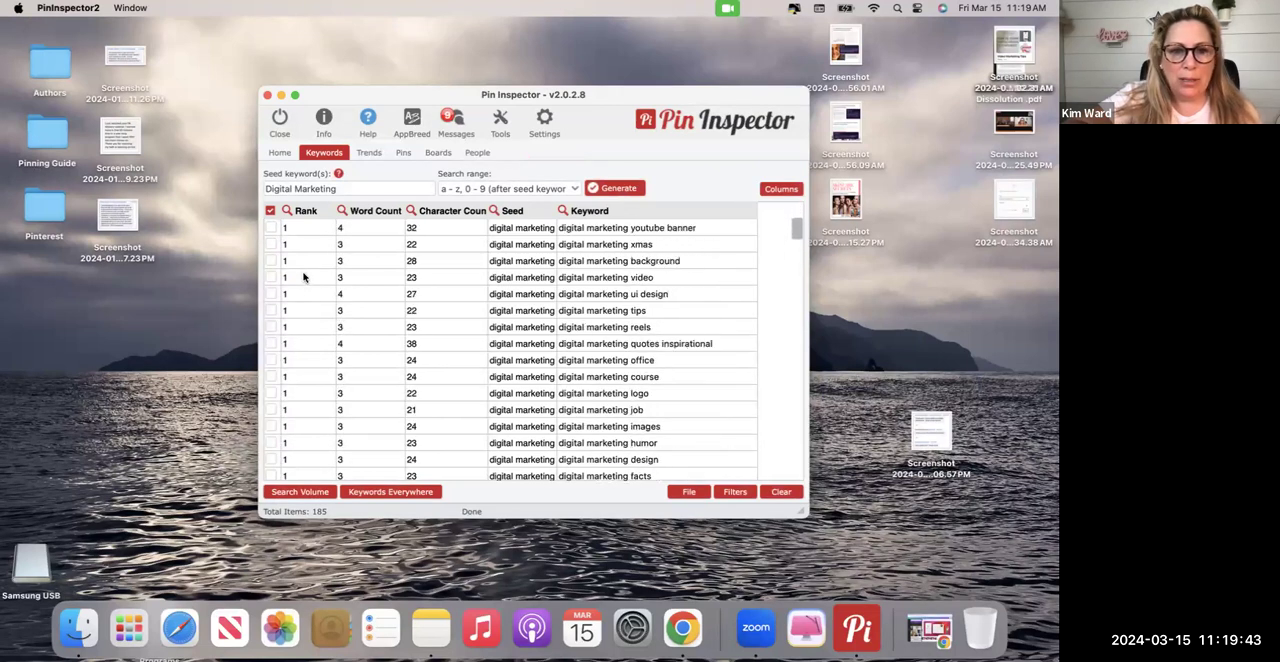
pyautogui.scroll(-3)
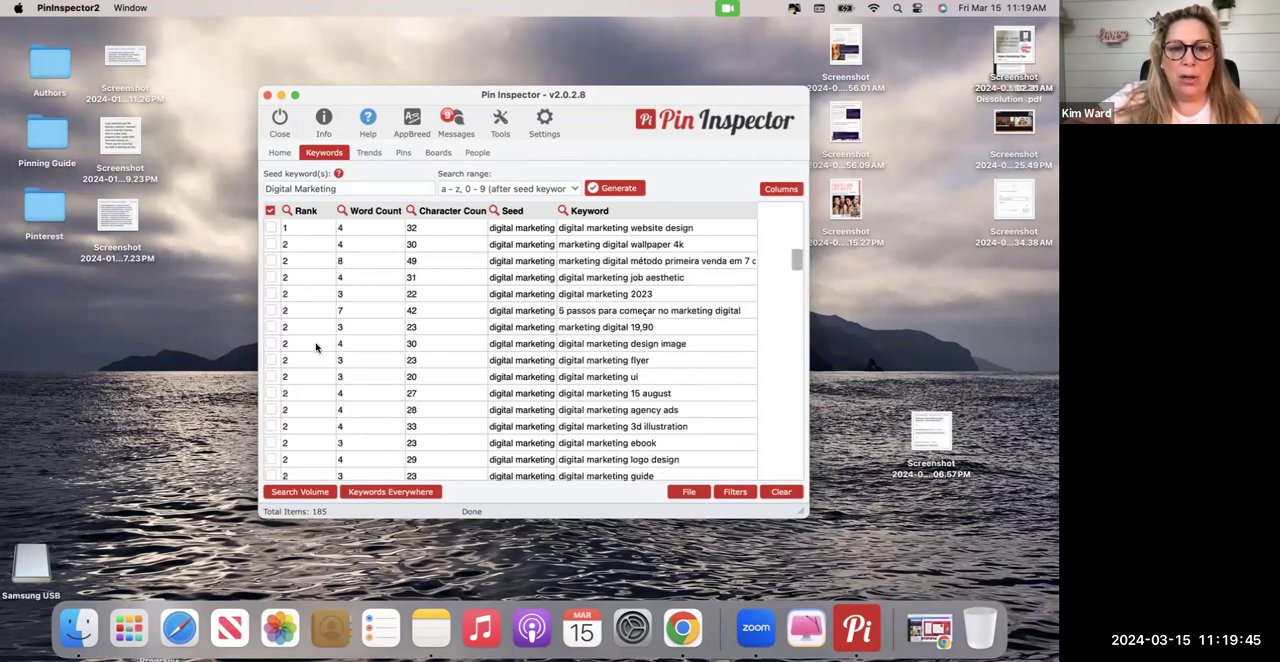
pyautogui.scroll(-3)
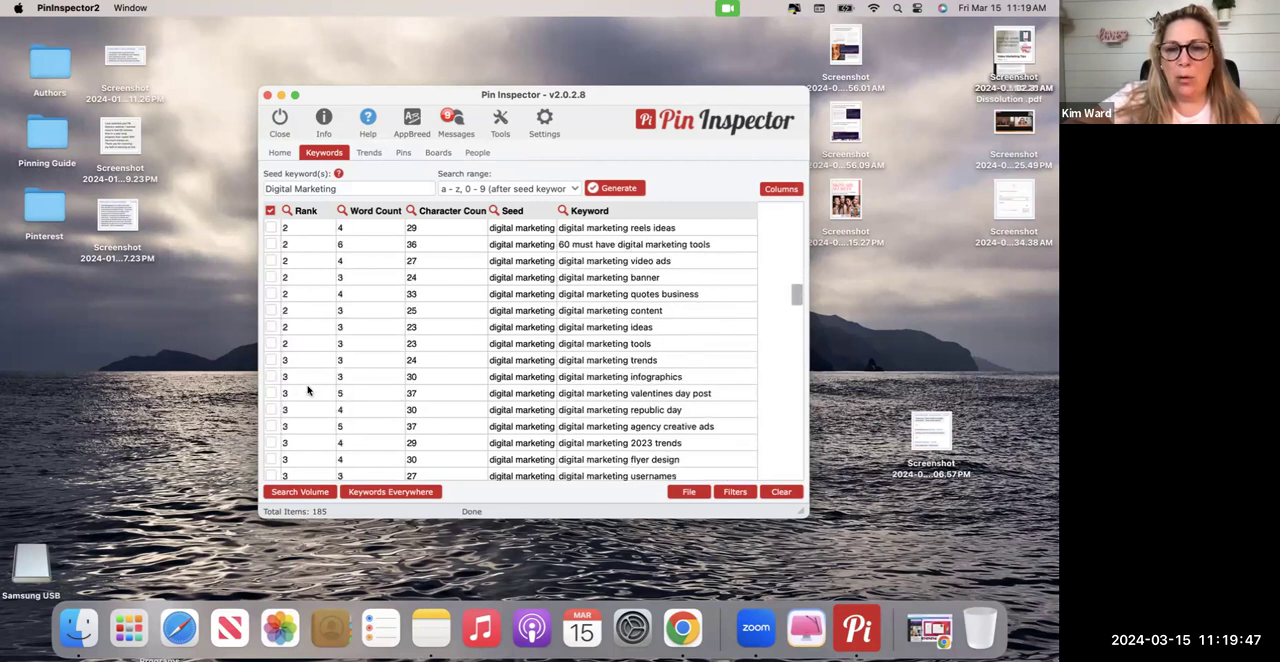
pyautogui.click(304, 210)
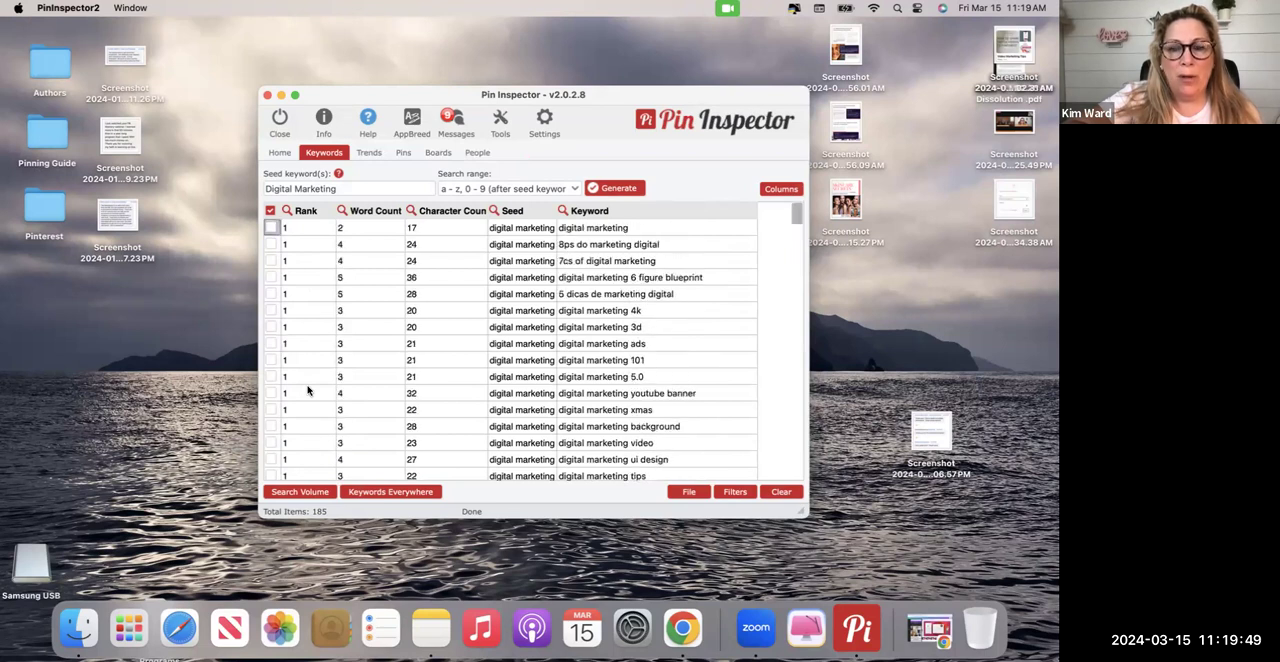
pyautogui.moveTo(574, 224)
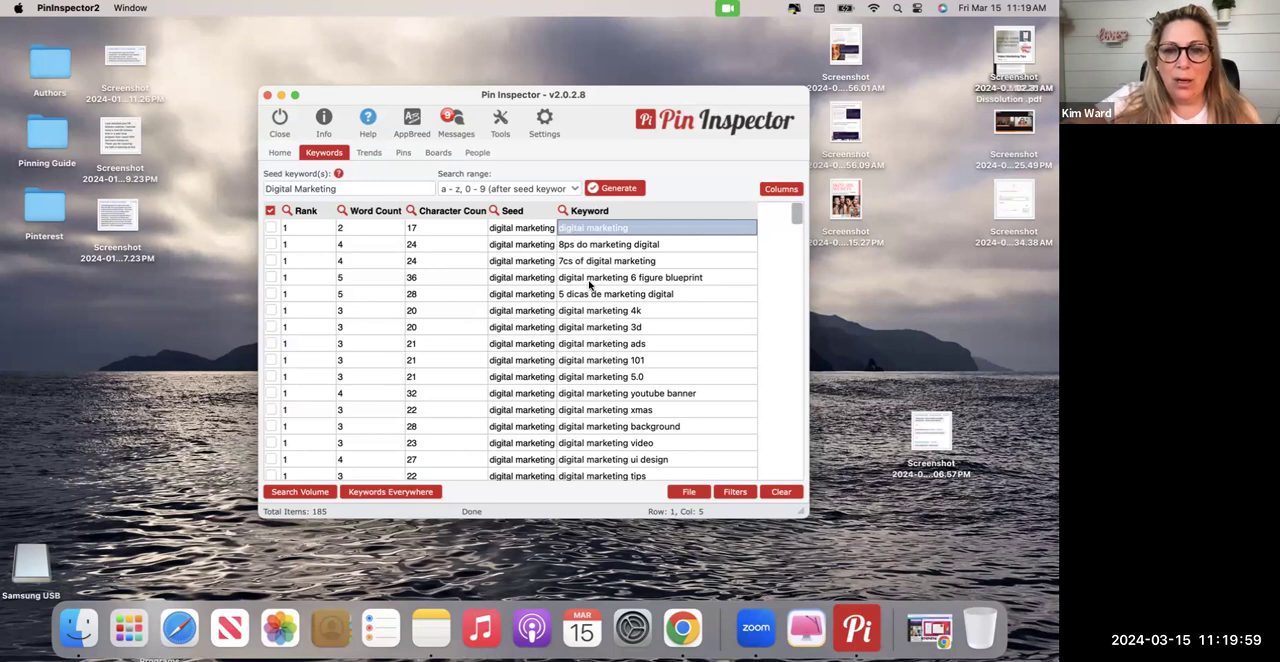
pyautogui.click(630, 276)
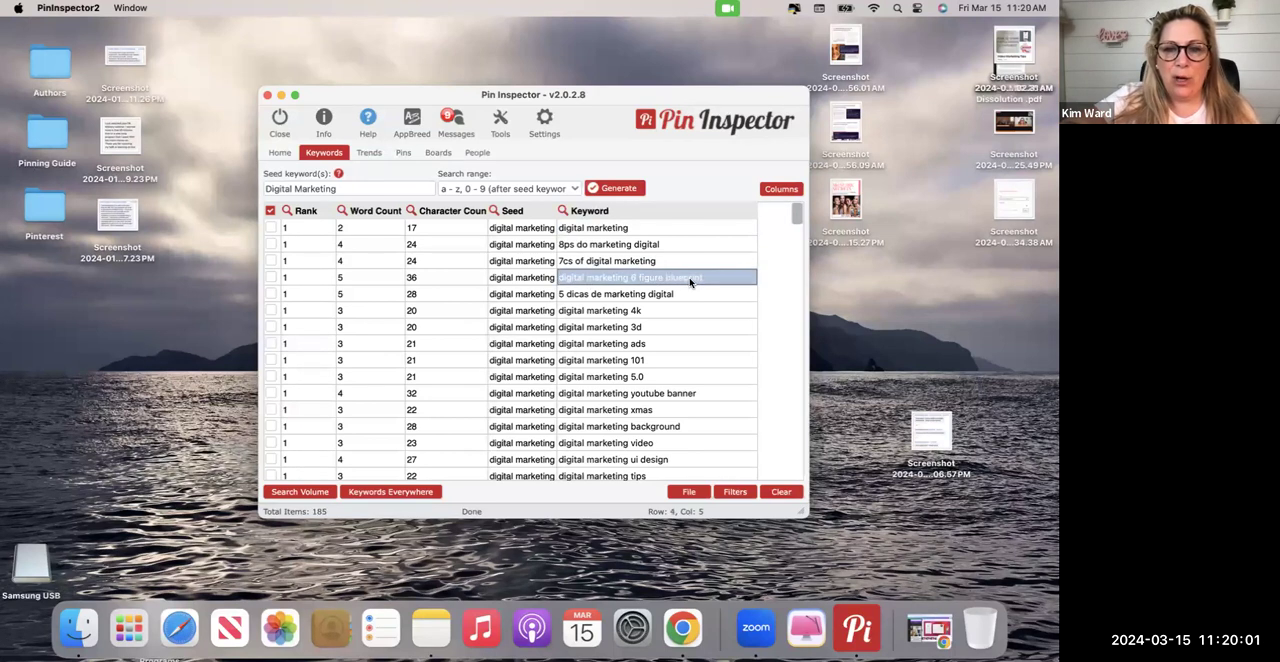
pyautogui.moveTo(610, 328)
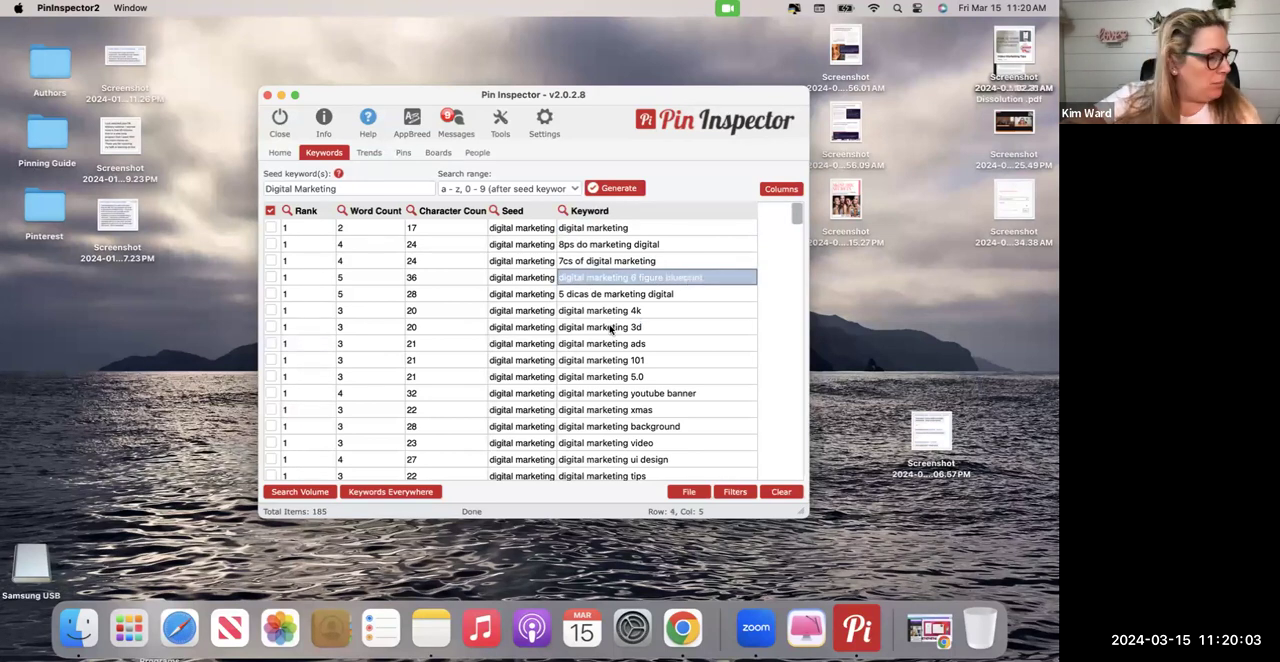
pyautogui.click(620, 344)
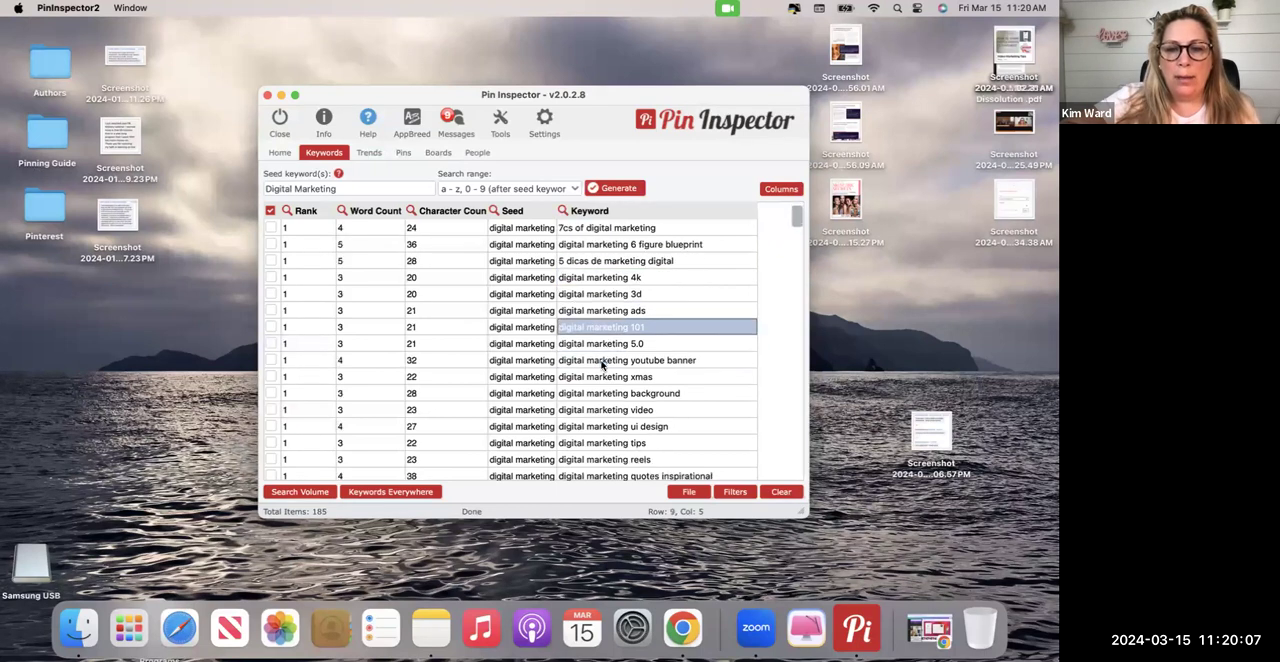
pyautogui.click(626, 360)
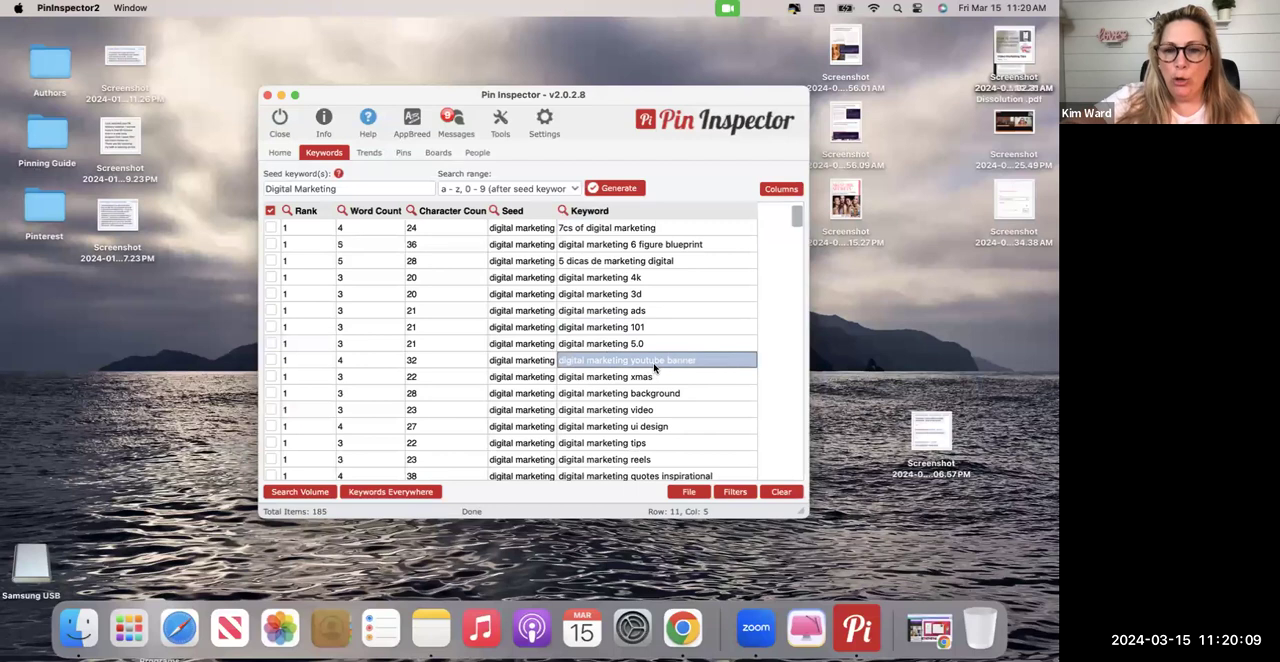
pyautogui.scroll(-3)
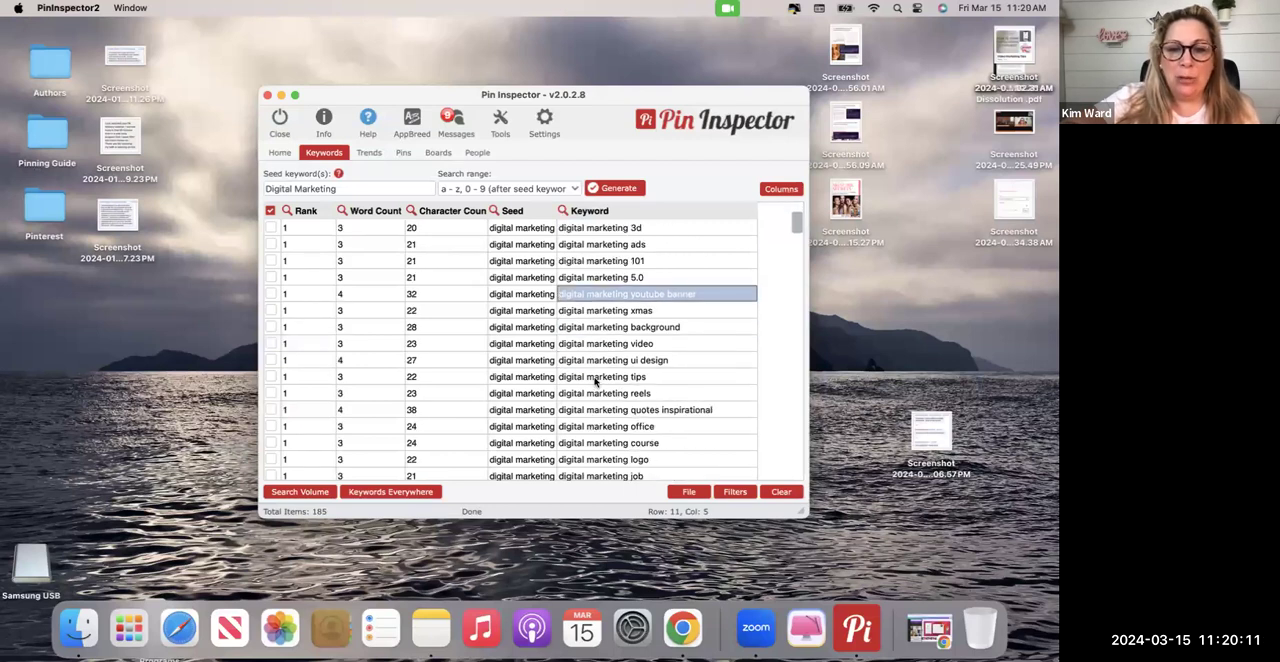
pyautogui.click(604, 392)
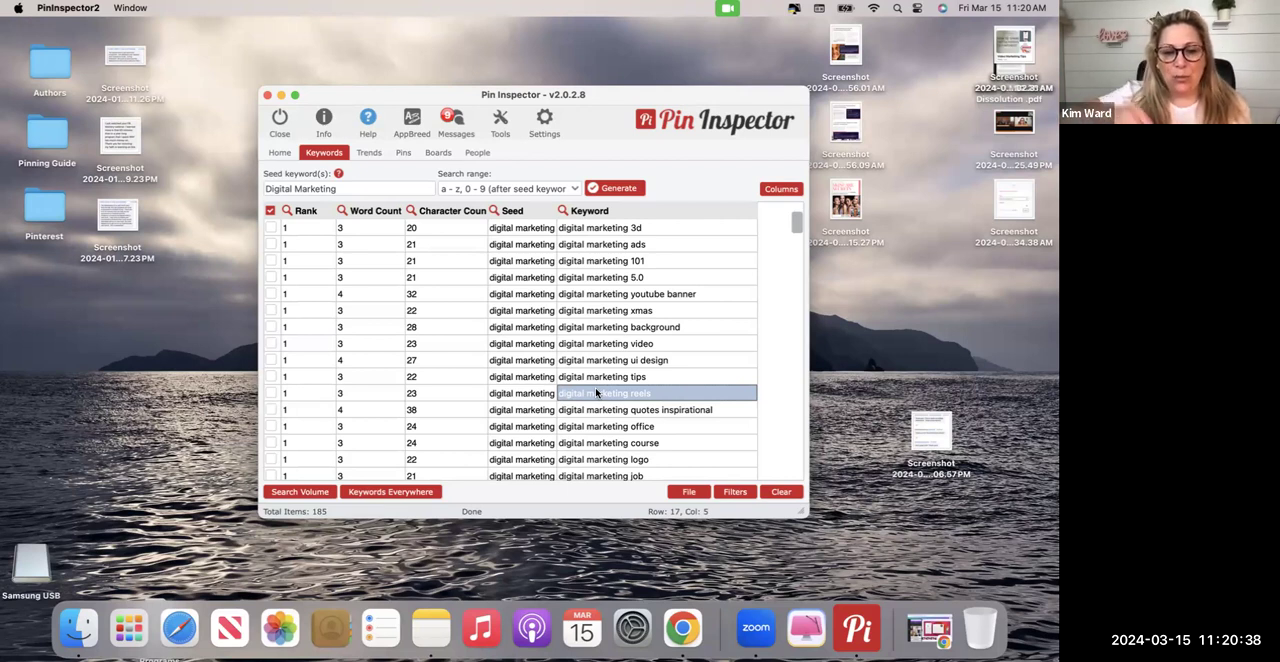
pyautogui.moveTo(636, 310)
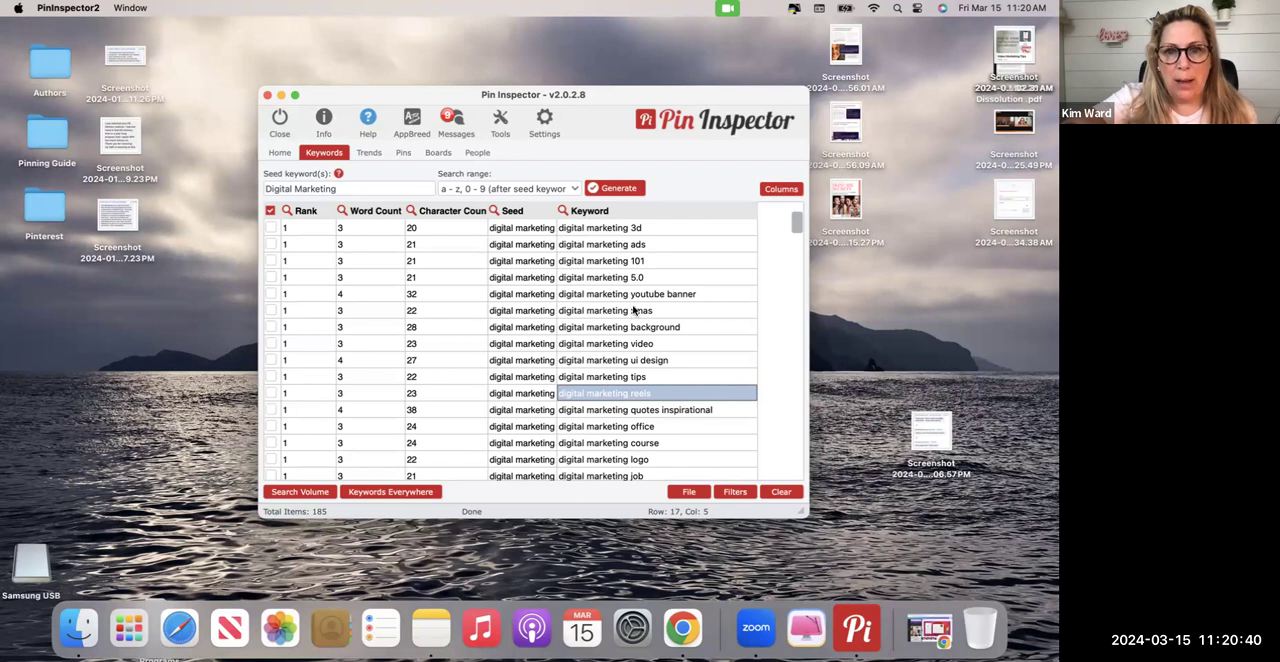